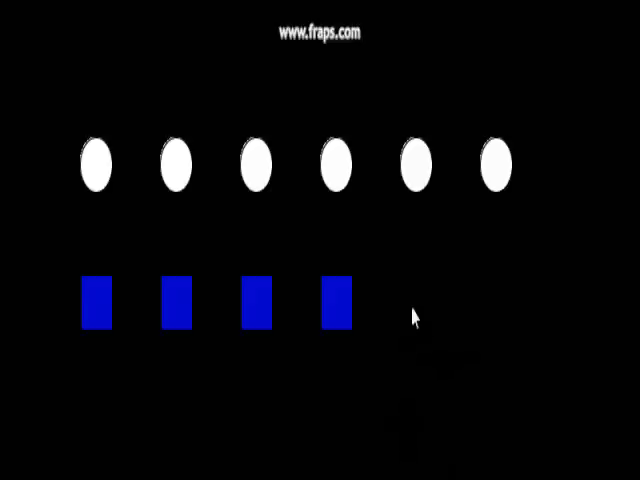
pyautogui.moveTo(266, 245)
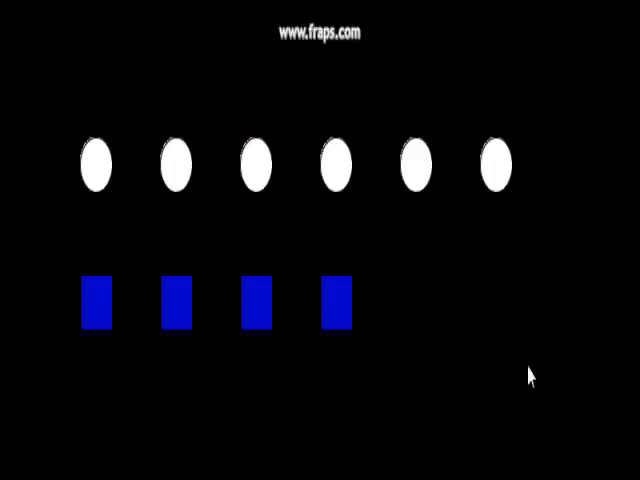
pyautogui.moveTo(270, 442)
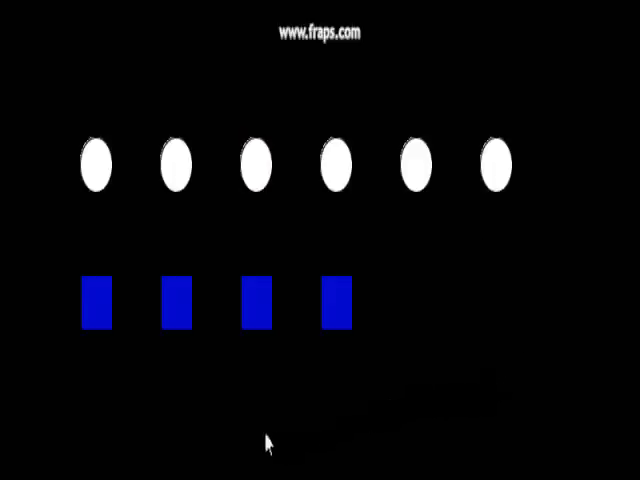
pyautogui.moveTo(127, 410)
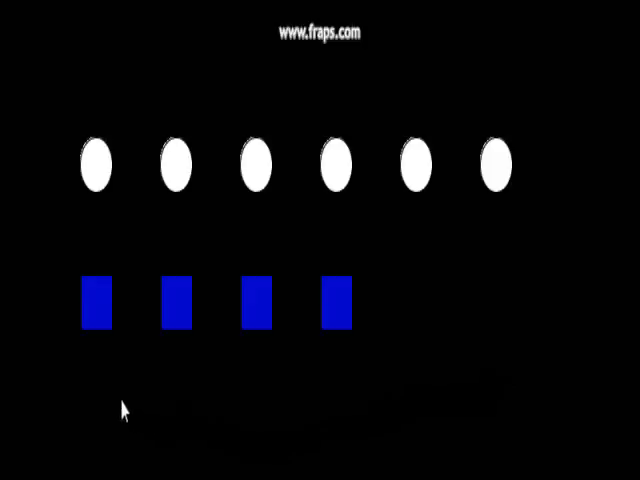
# Flip the first blue switch so the first of six LEDs lights red.
pyautogui.click(97, 165)
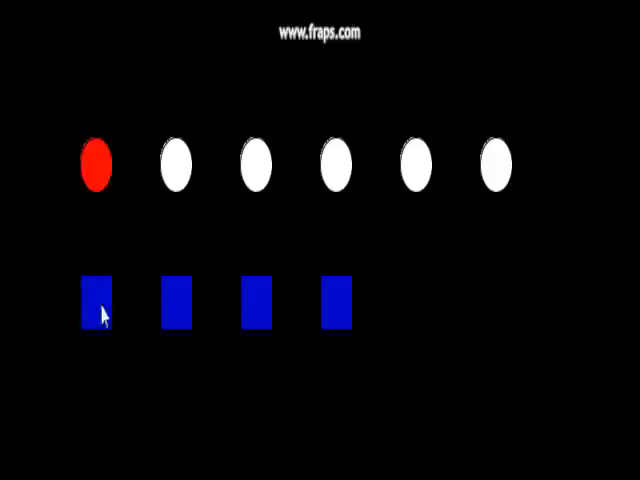
pyautogui.moveTo(100, 345)
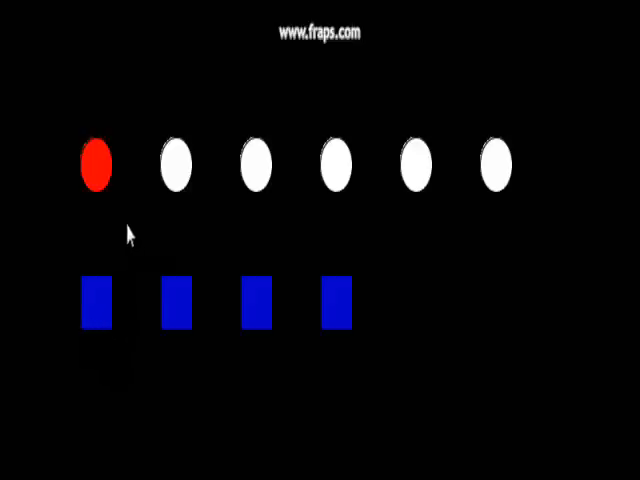
pyautogui.moveTo(141, 365)
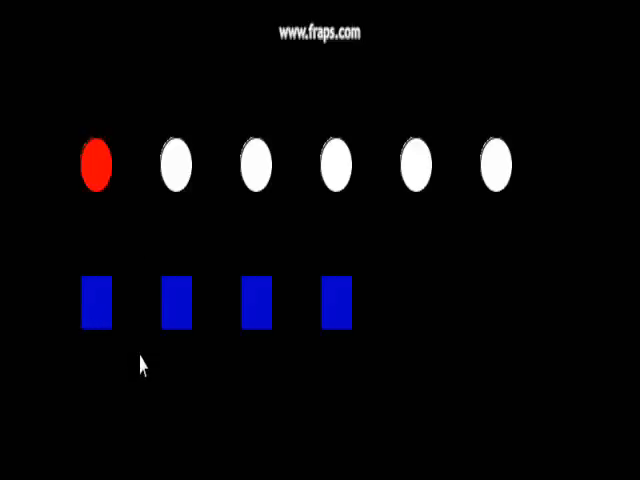